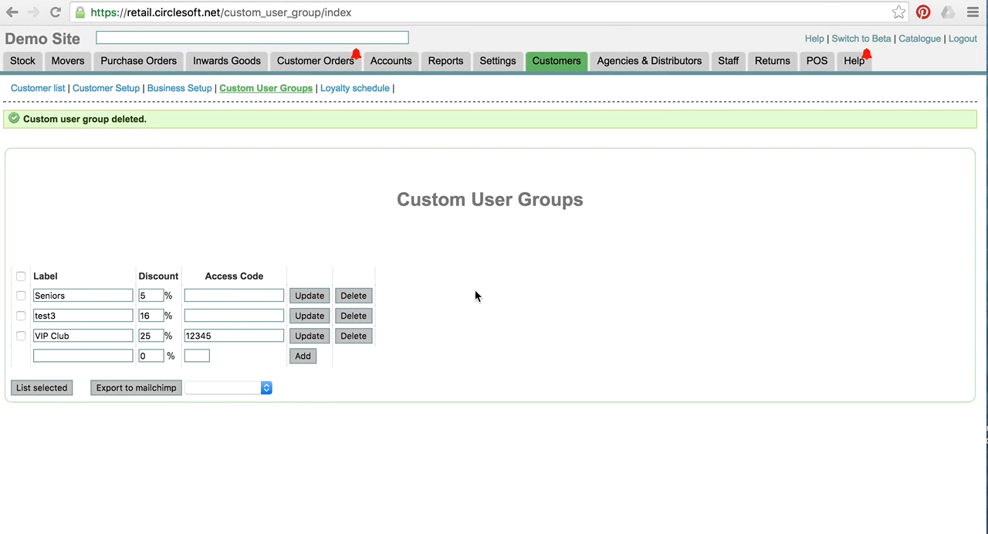
mouse_move(454, 238)
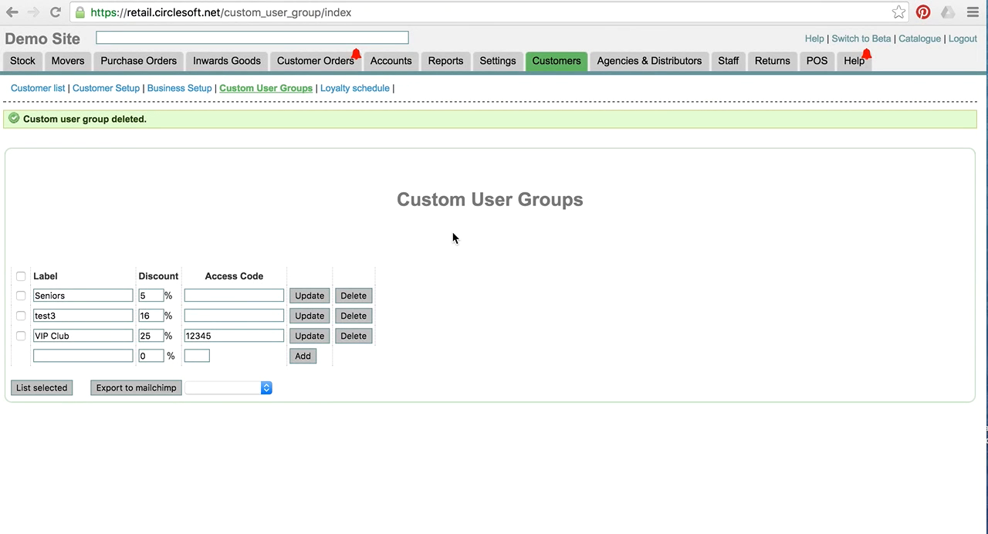
mouse_move(471, 245)
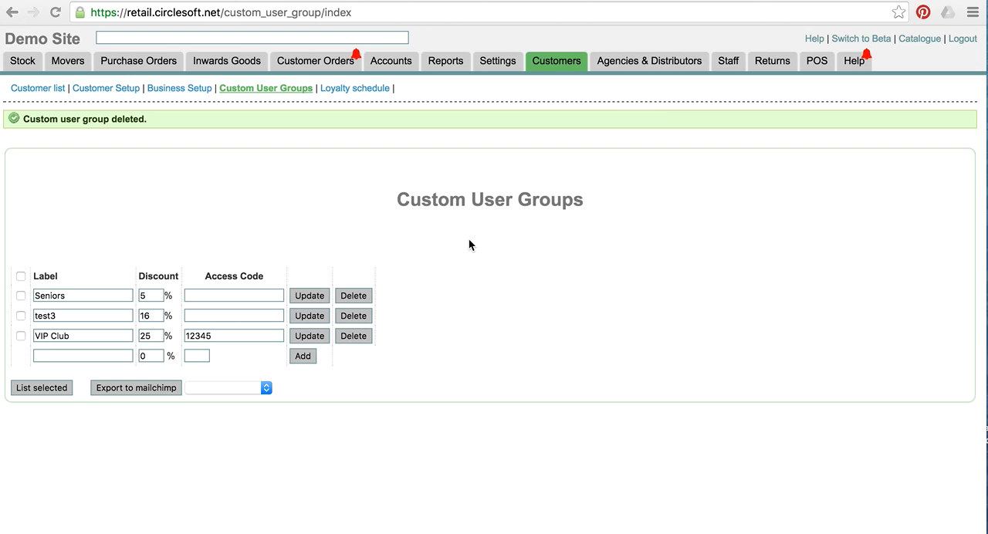
mouse_move(247, 272)
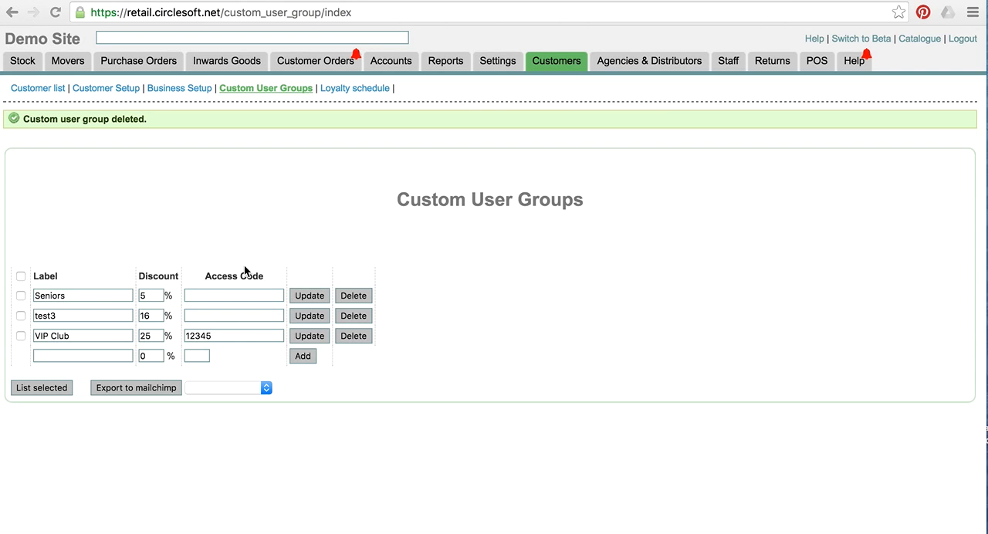
mouse_move(155, 316)
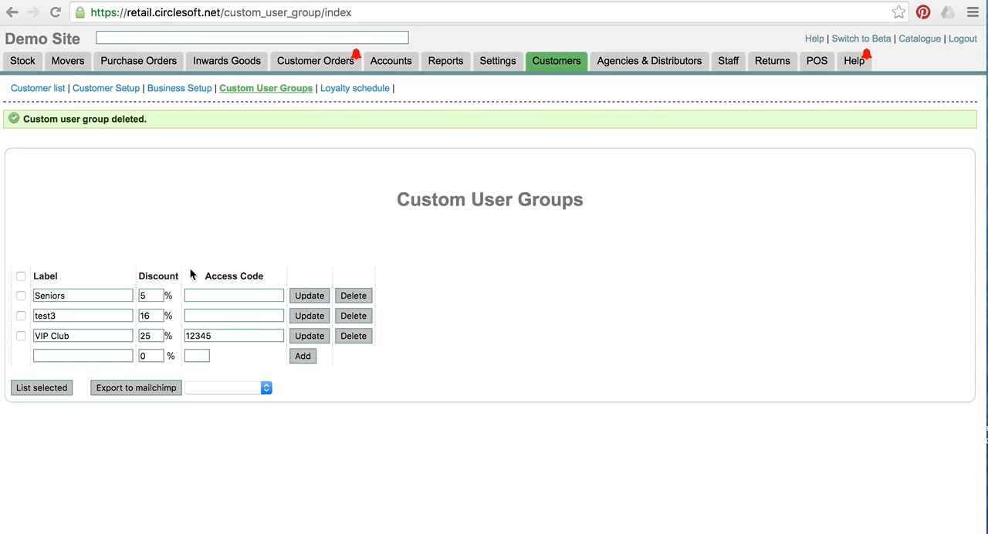
mouse_move(234, 351)
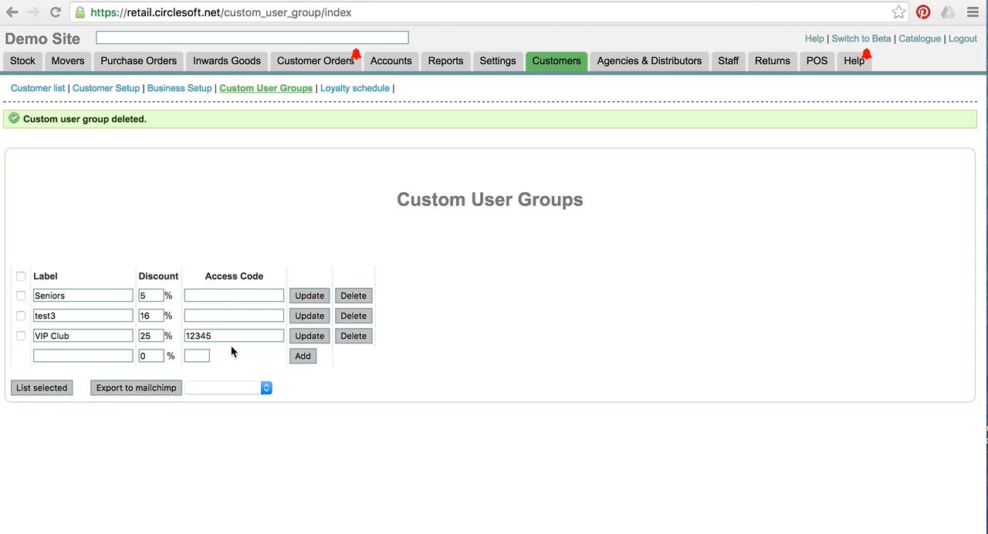
mouse_move(236, 286)
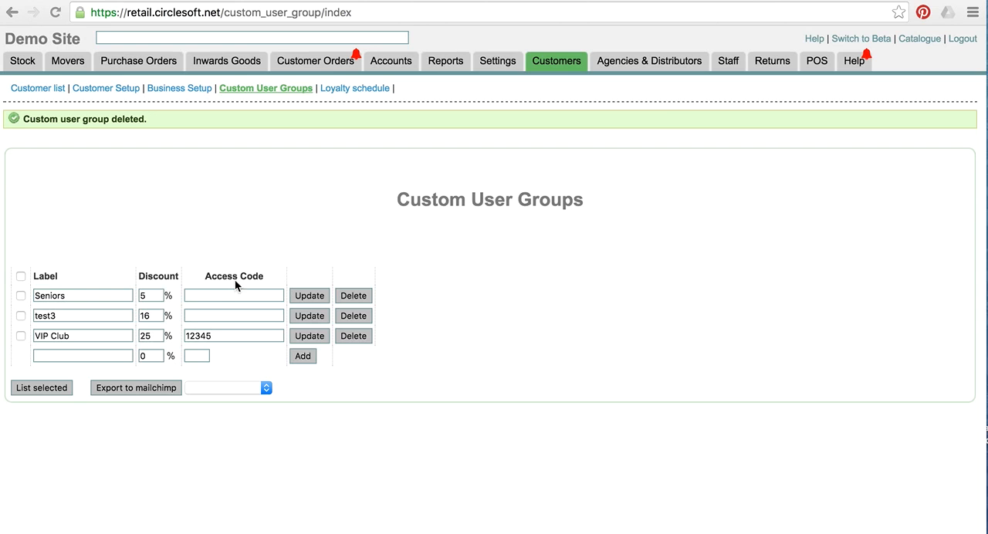
mouse_move(240, 284)
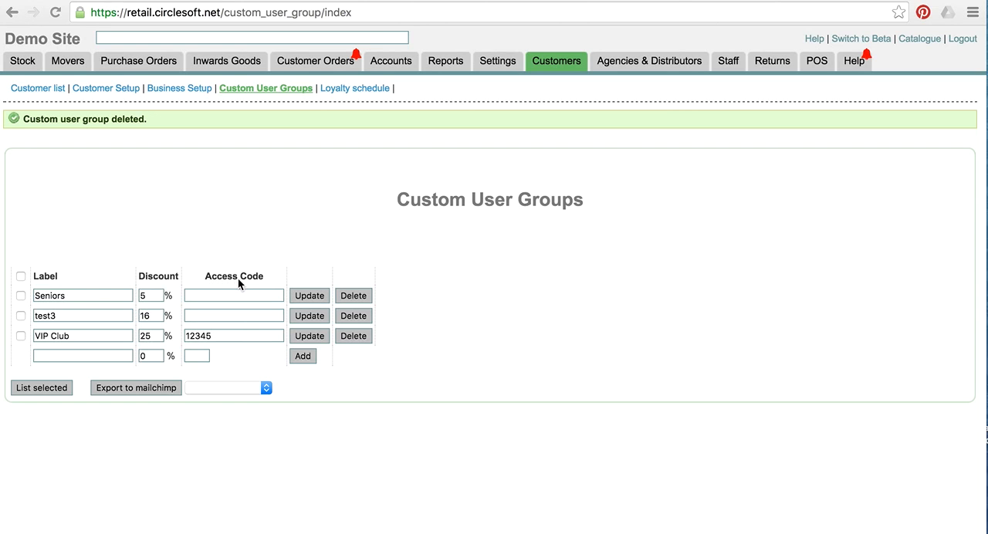
mouse_move(214, 298)
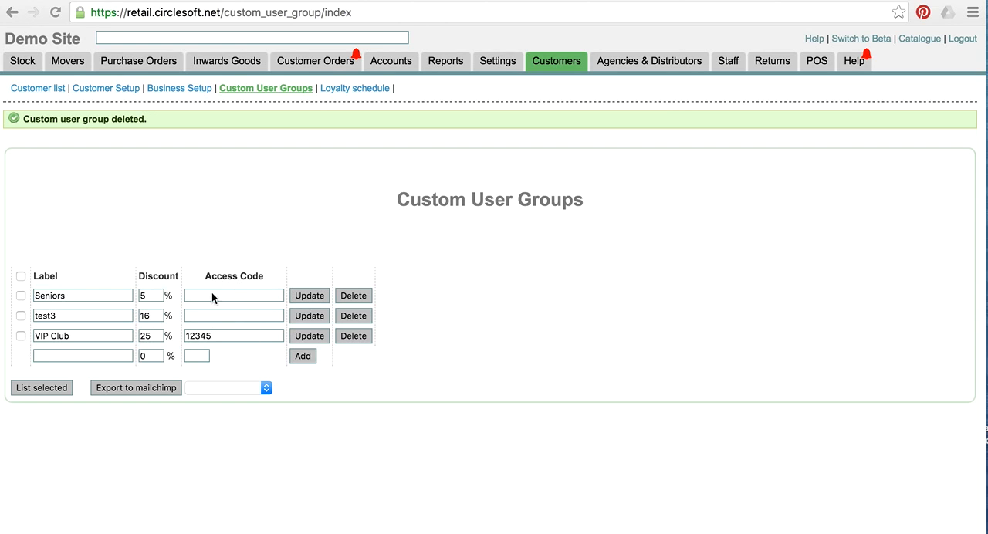
mouse_move(238, 344)
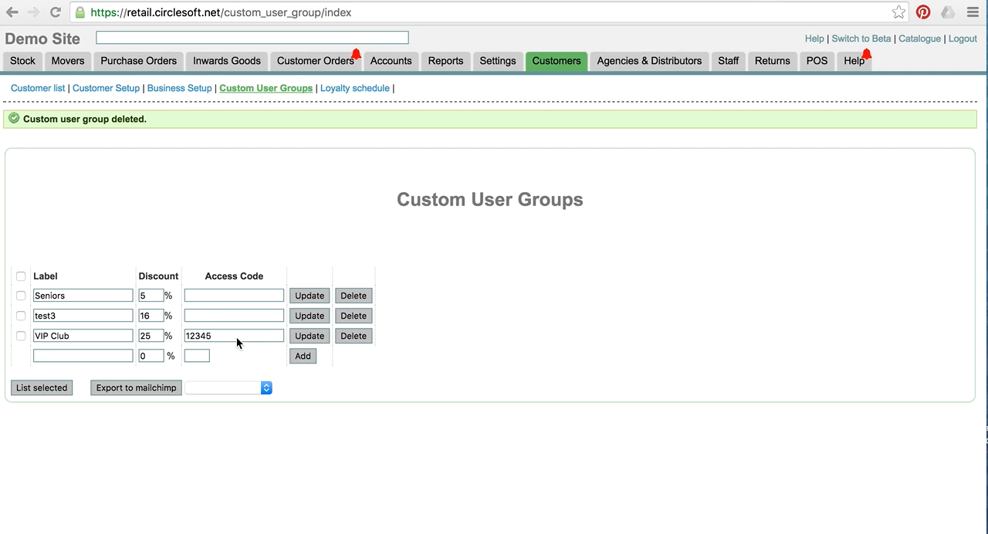
mouse_move(236, 249)
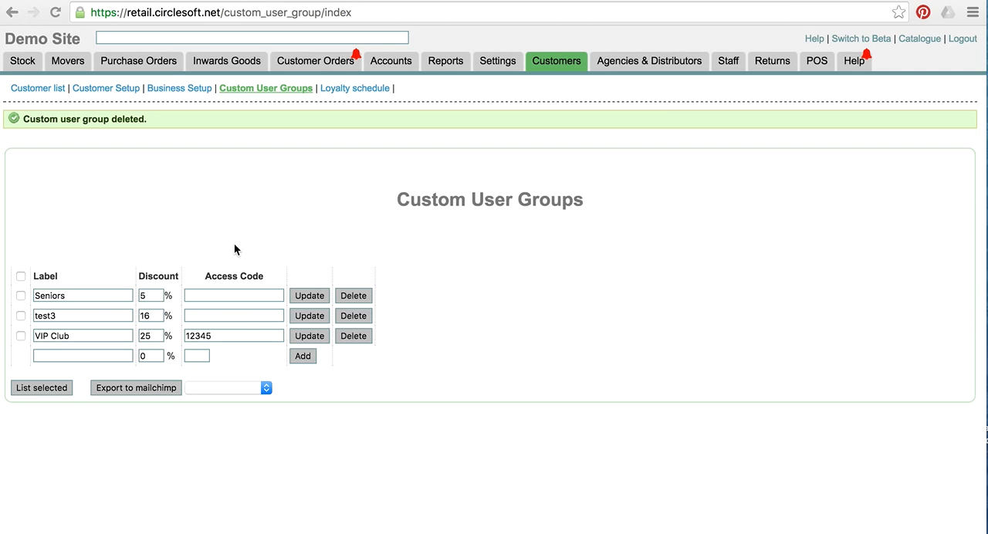
mouse_move(559, 143)
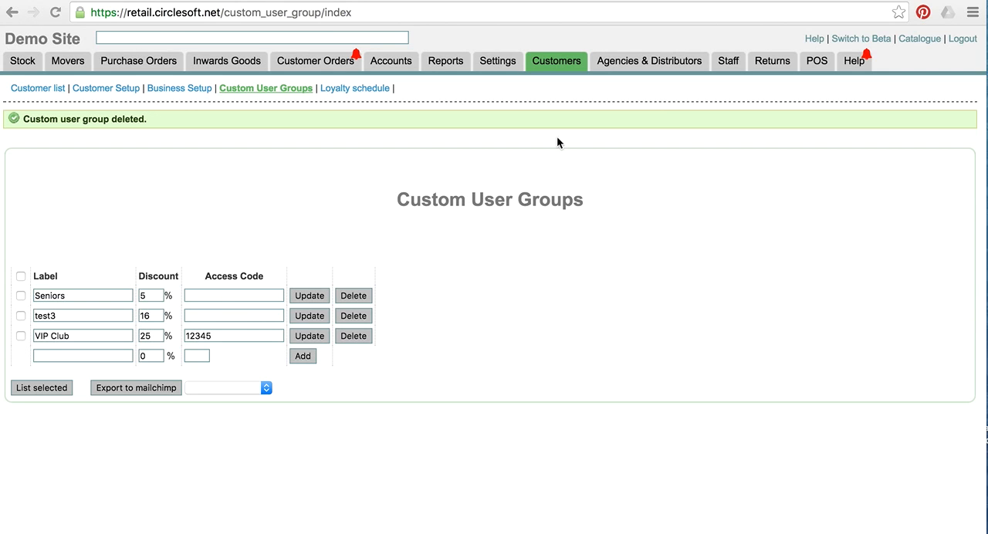
Add a custom user group labelled 'New group' with the default 0% discount.
click(556, 60)
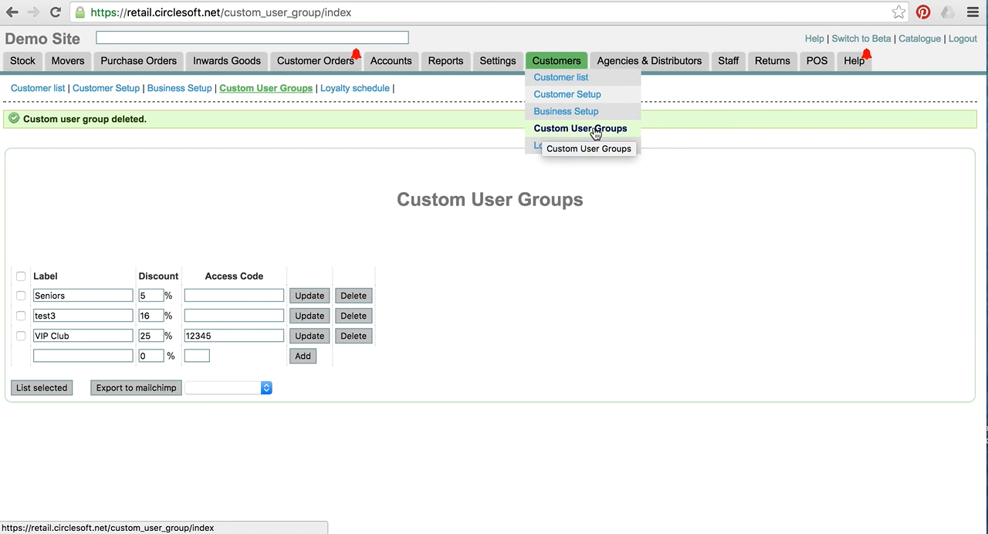
click(82, 356)
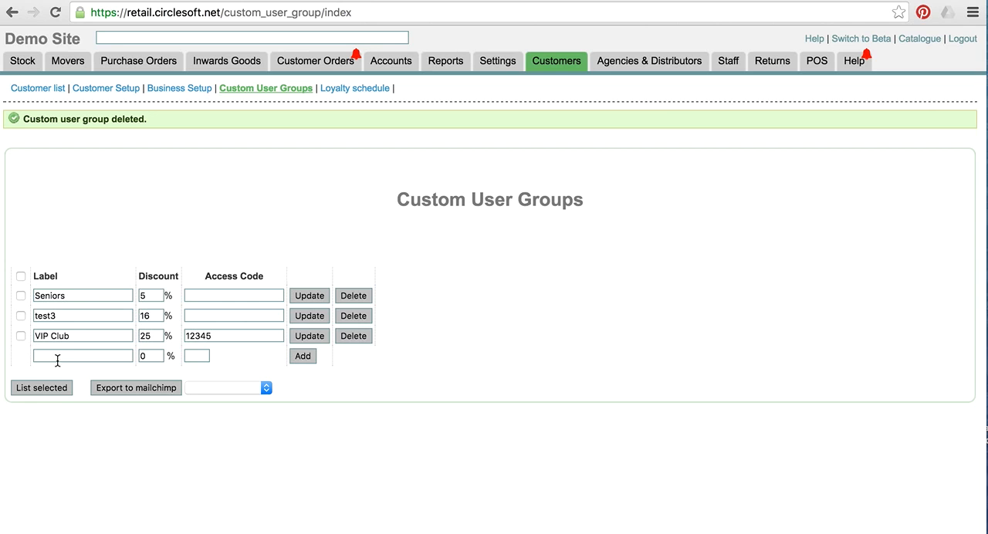
text(N)
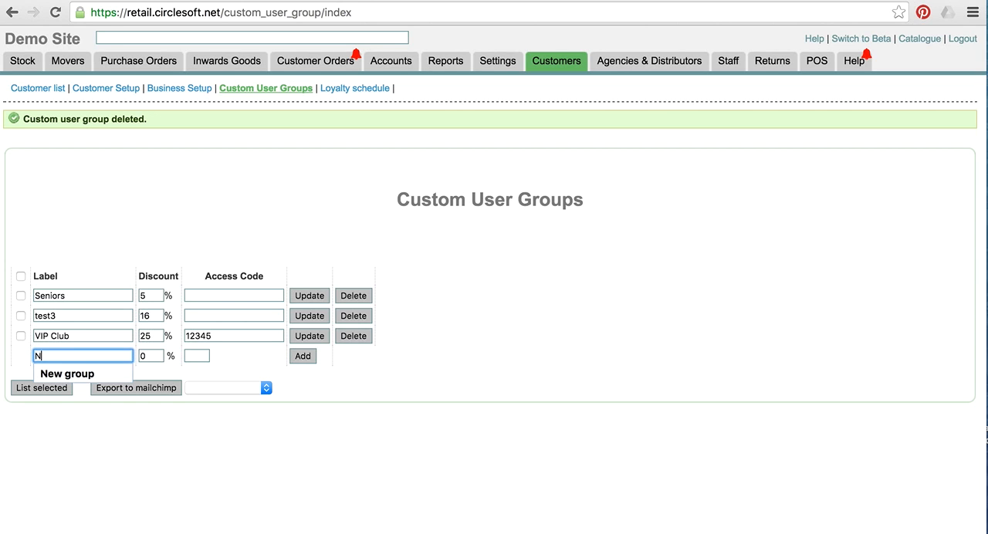
text(ew group)
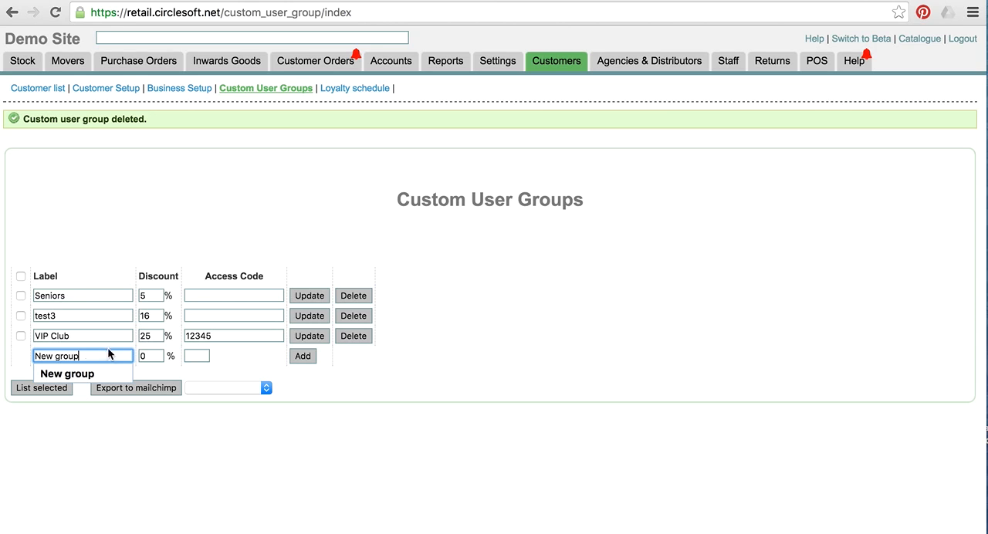
click(302, 356)
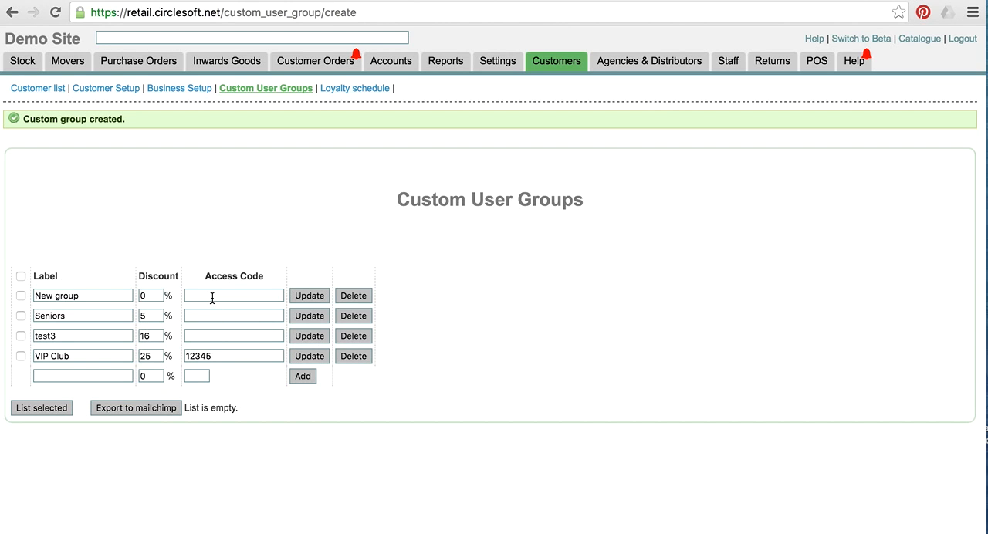
Give New group a 10% discount and access code abc, and submit the update.
click(233, 296)
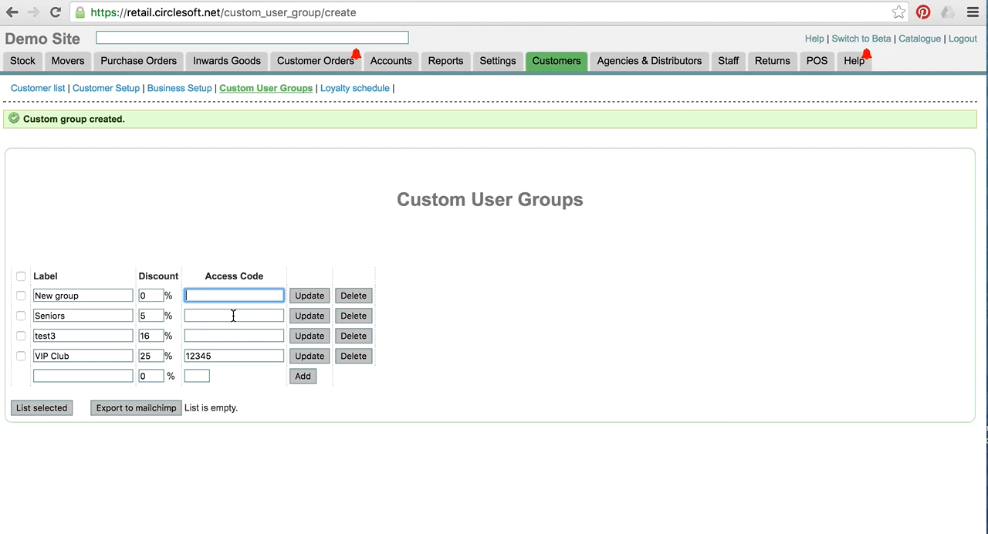
text(abc)
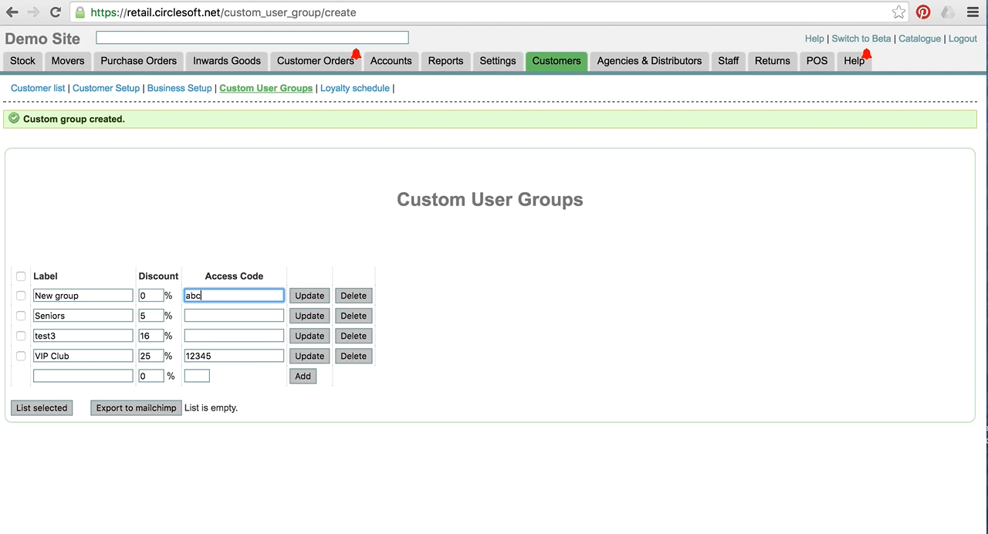
mouse_move(438, 291)
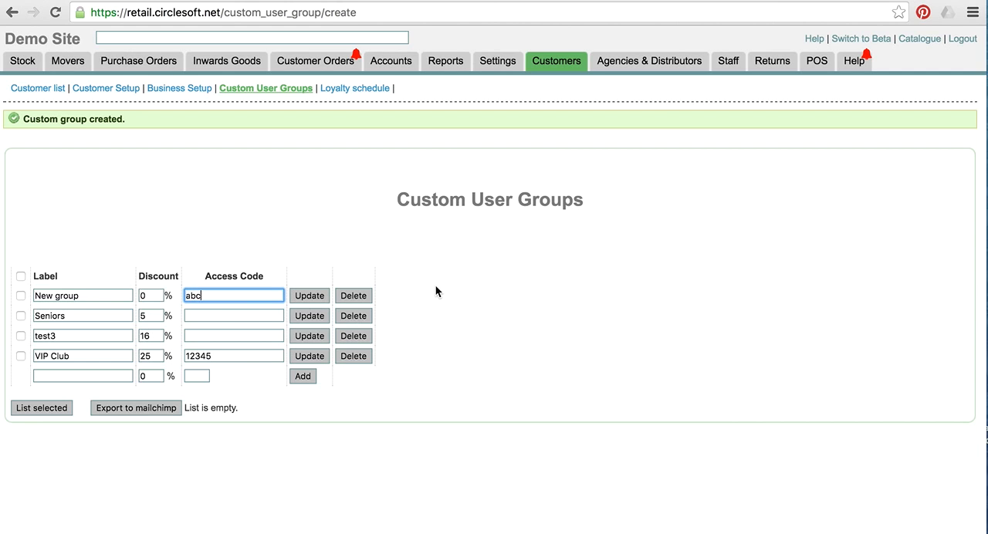
click(151, 295)
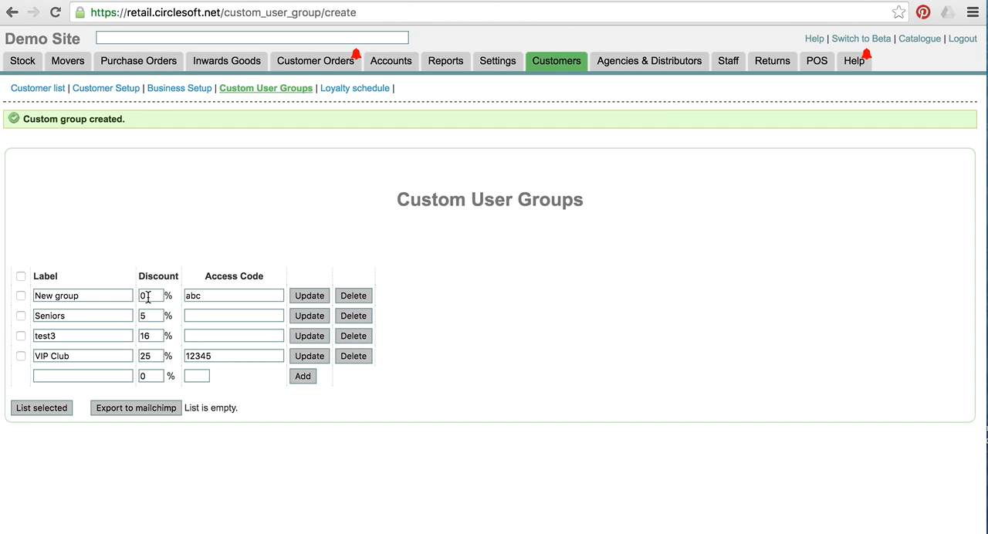
text(10)
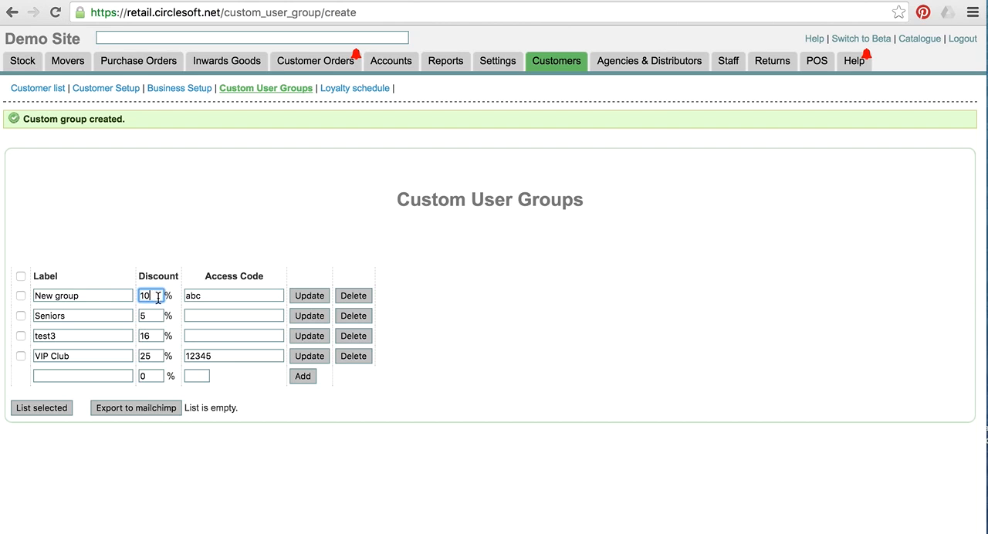
click(156, 295)
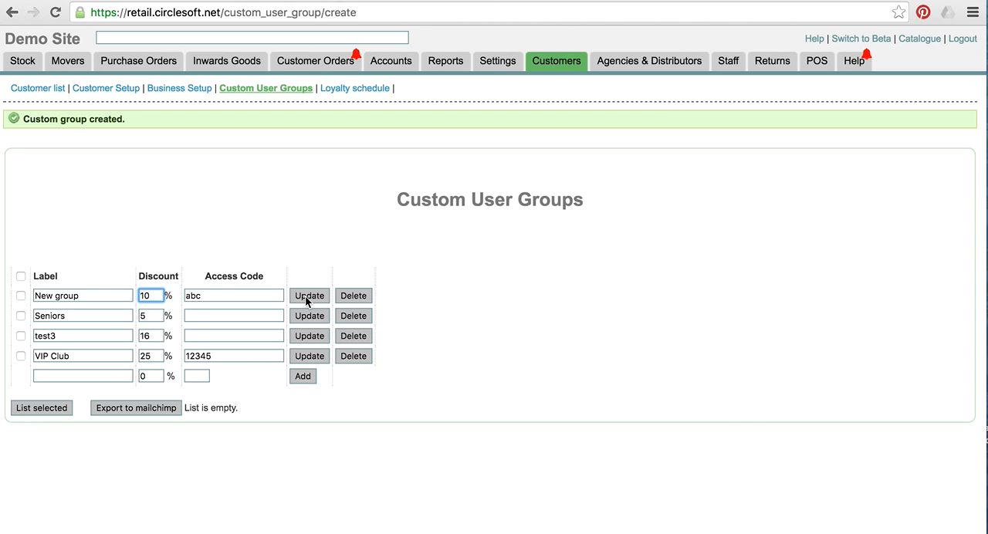
click(308, 296)
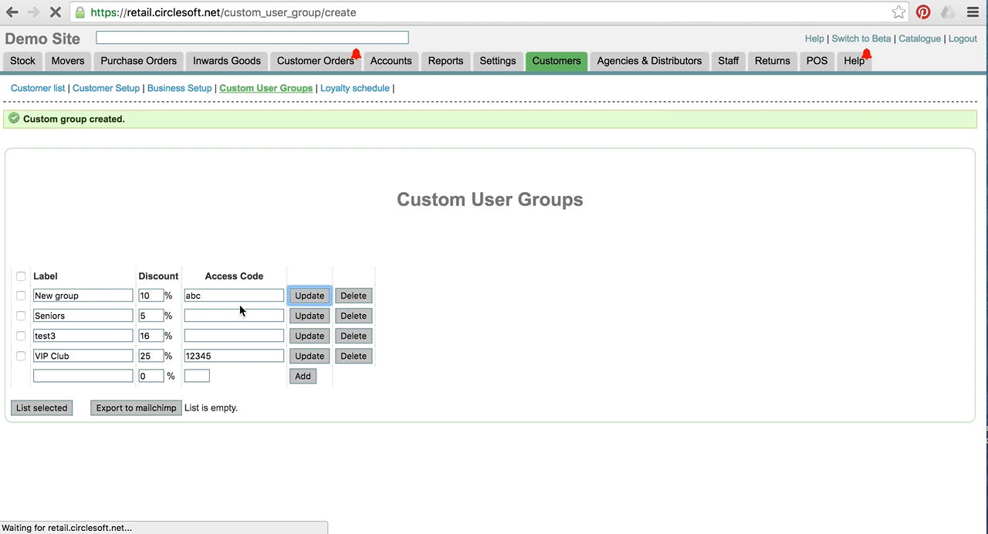
Confirm the update succeeded, with New group saved at 10% and access code ABC.
click(308, 295)
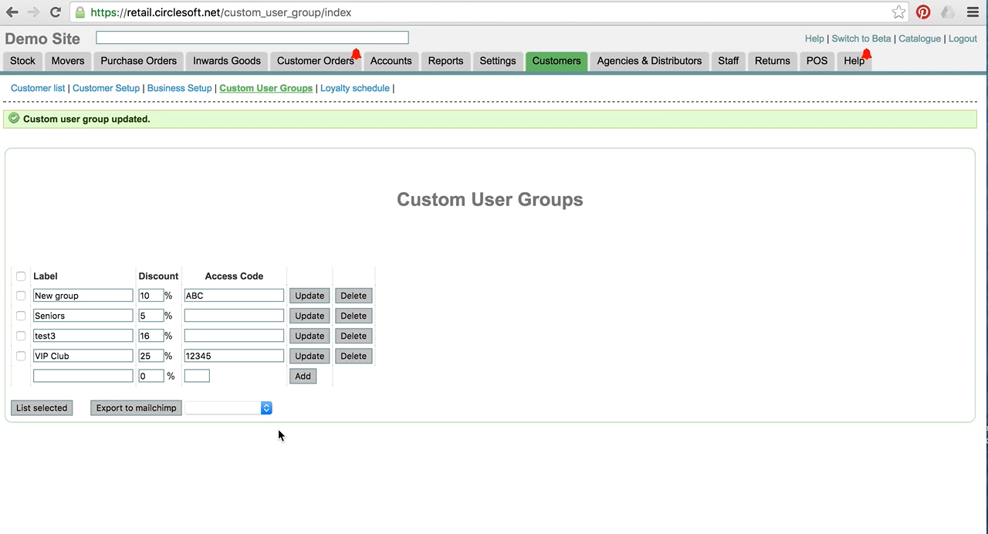
mouse_move(148, 407)
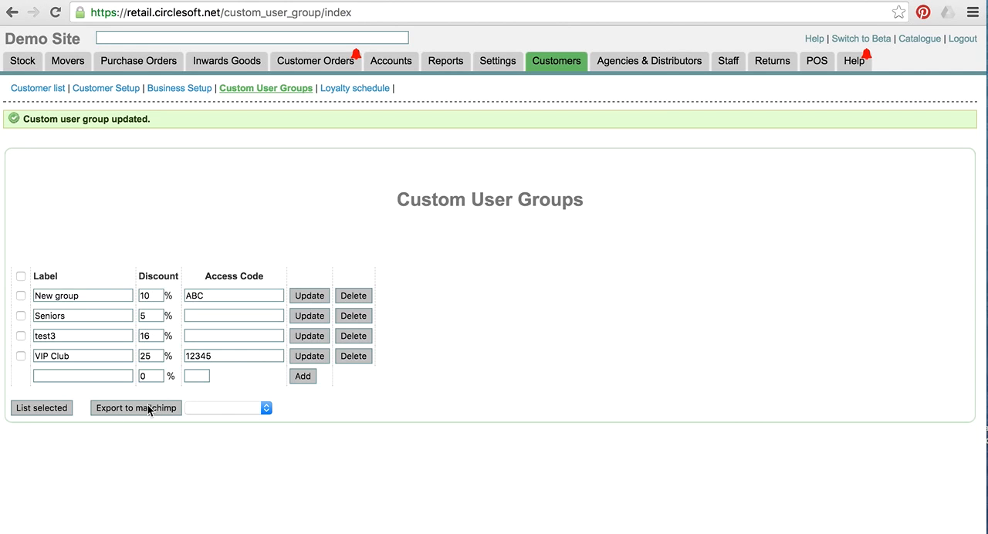
click(228, 408)
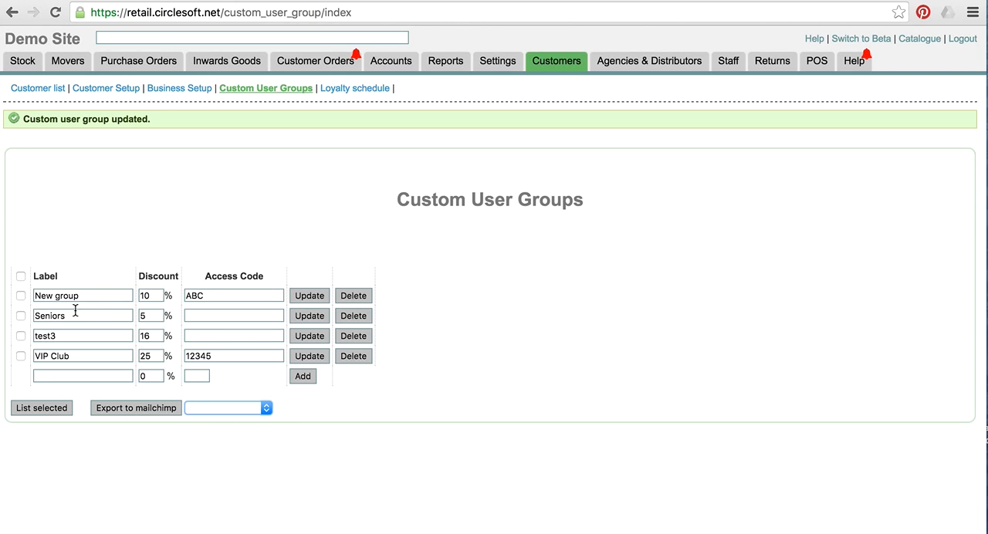
mouse_move(468, 304)
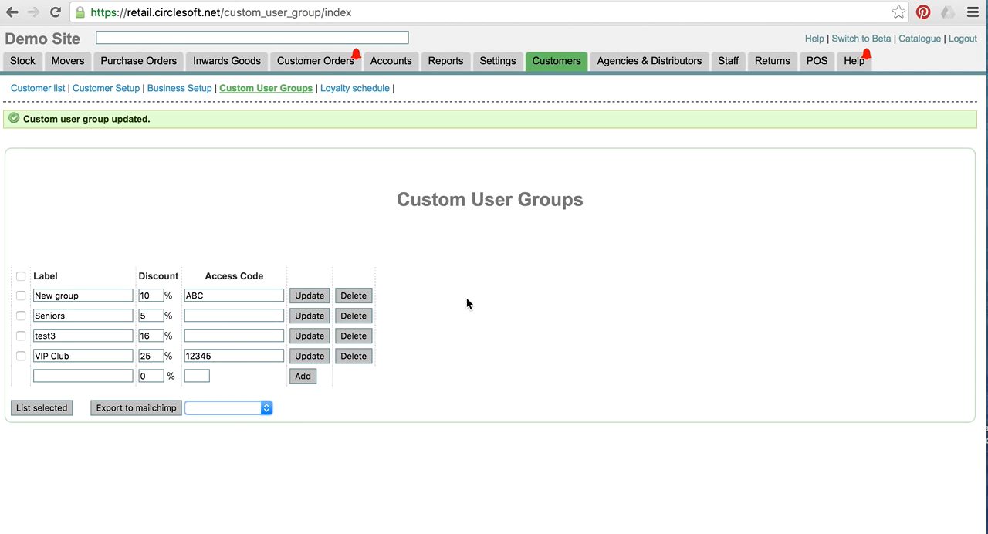
mouse_move(453, 303)
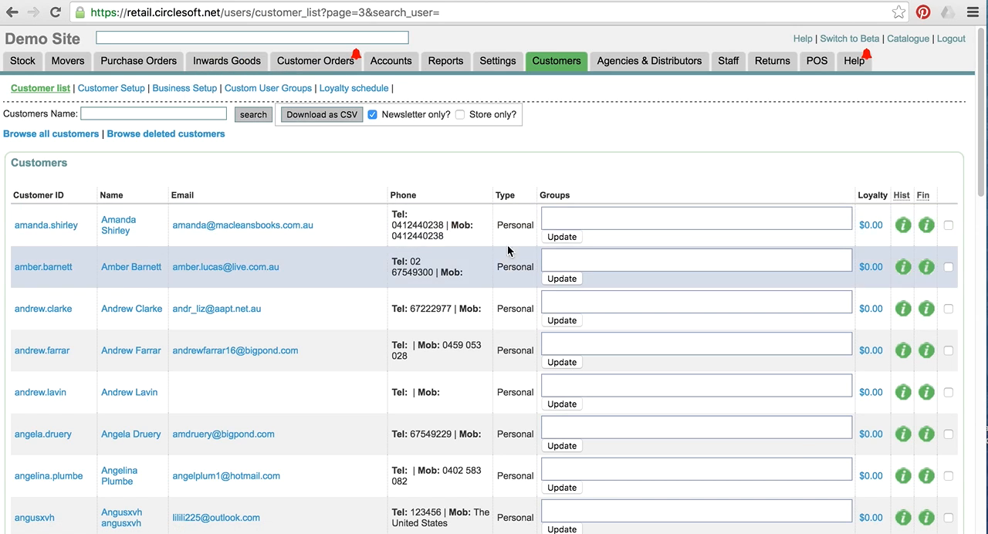
mouse_move(614, 287)
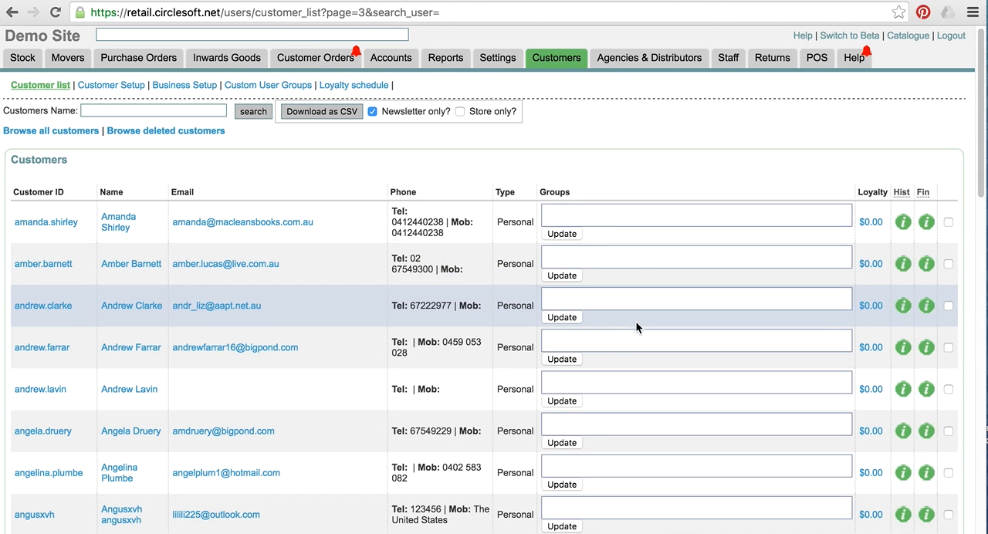
scroll(down, 3)
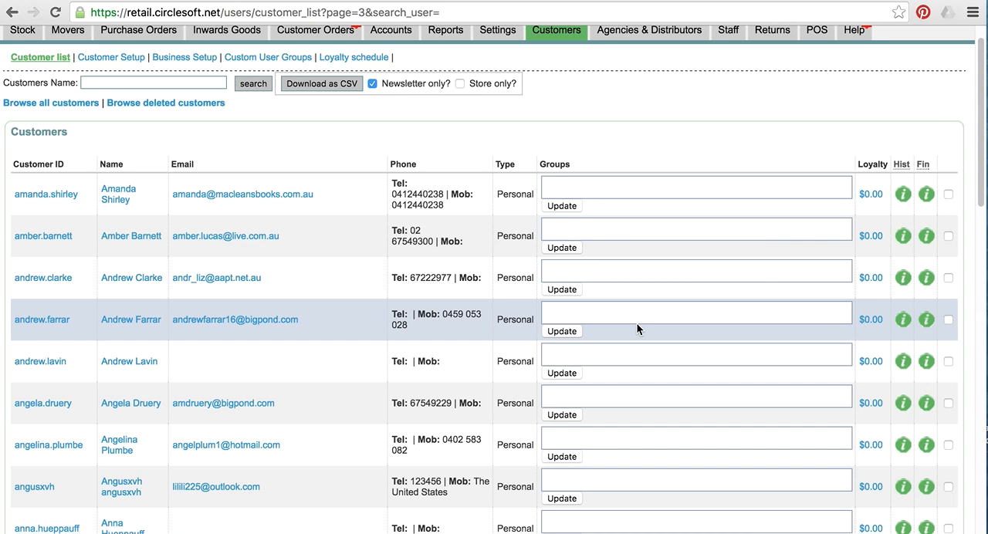
text(new)
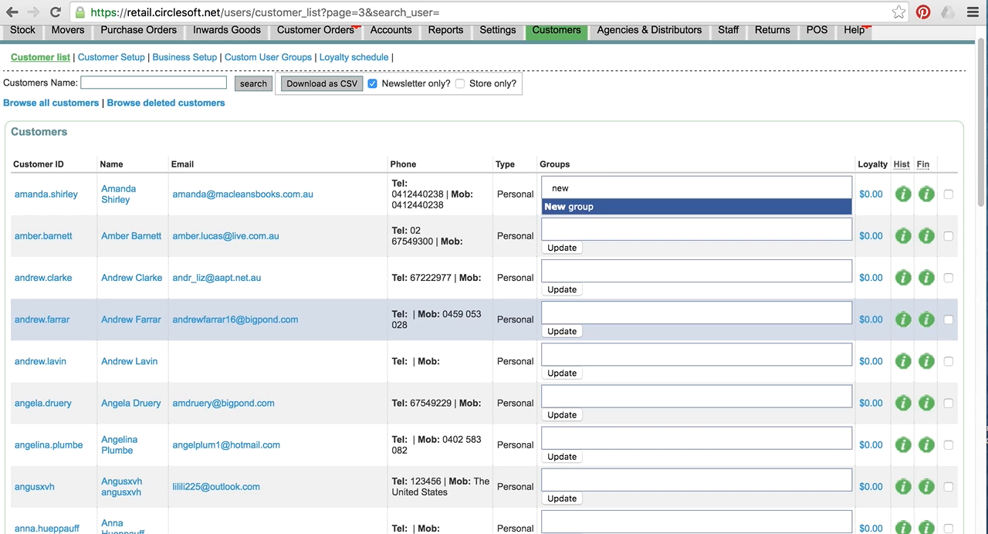
click(569, 206)
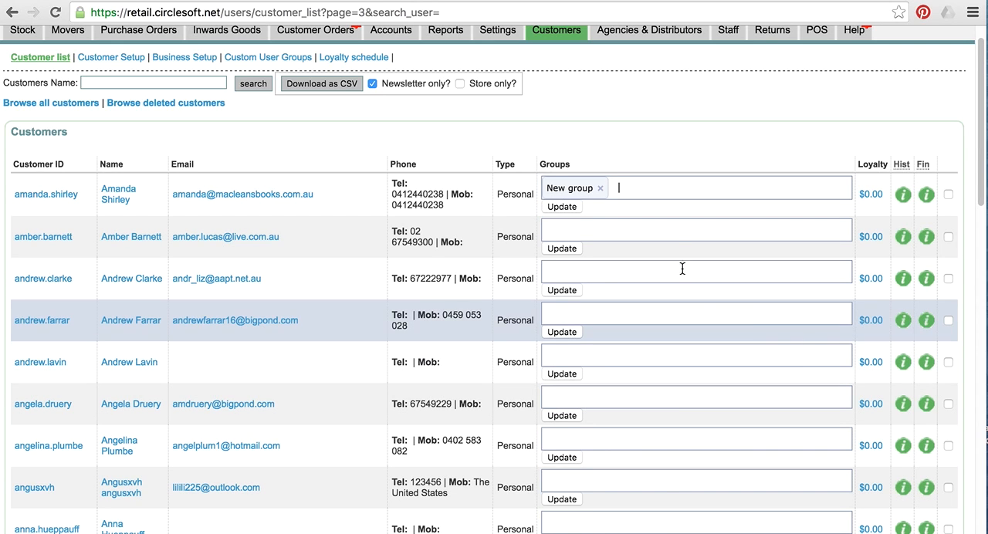
click(695, 229)
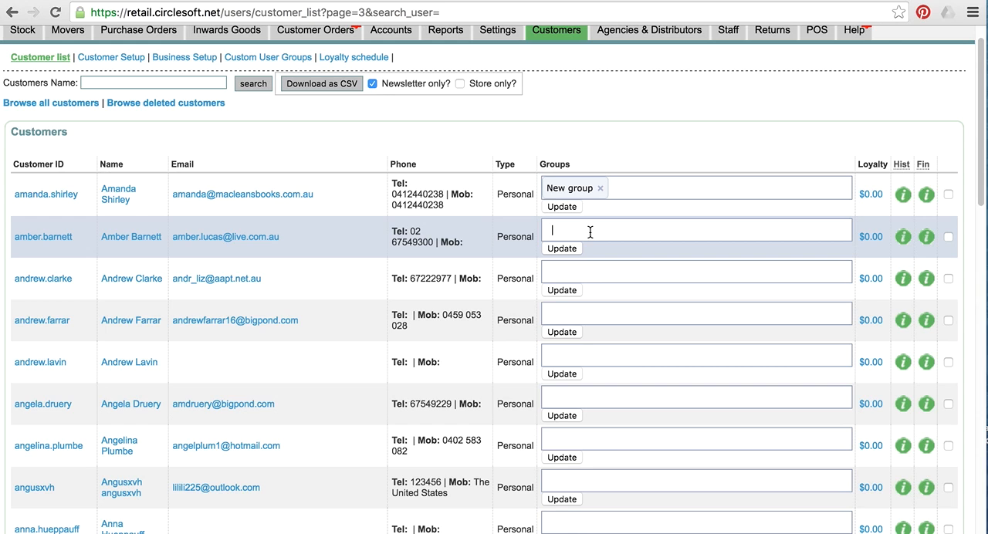
text(a)
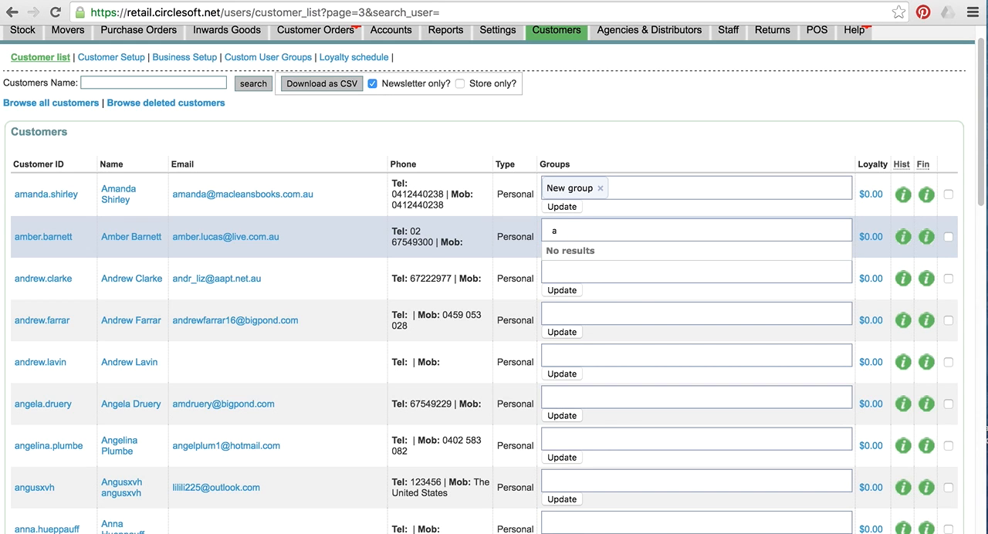
click(318, 30)
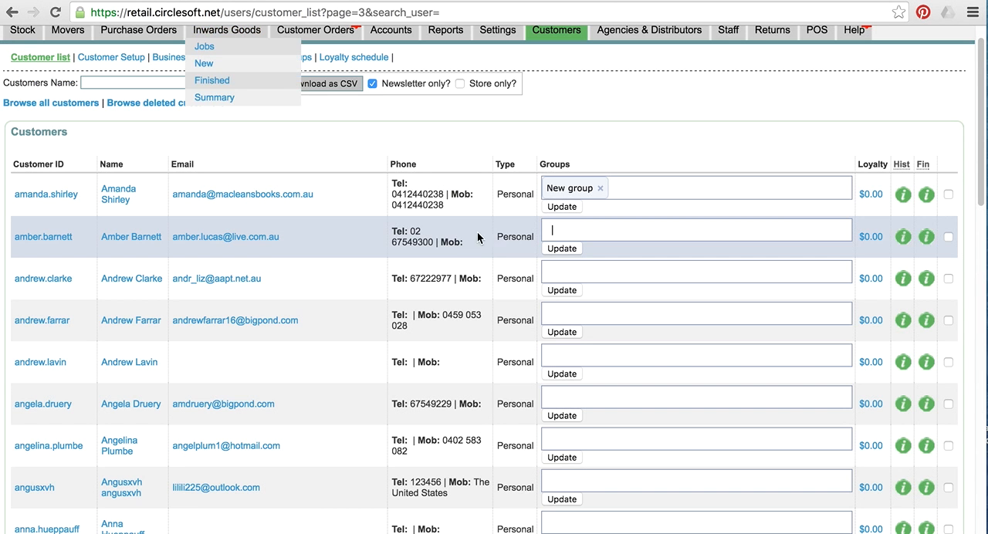
text(t)
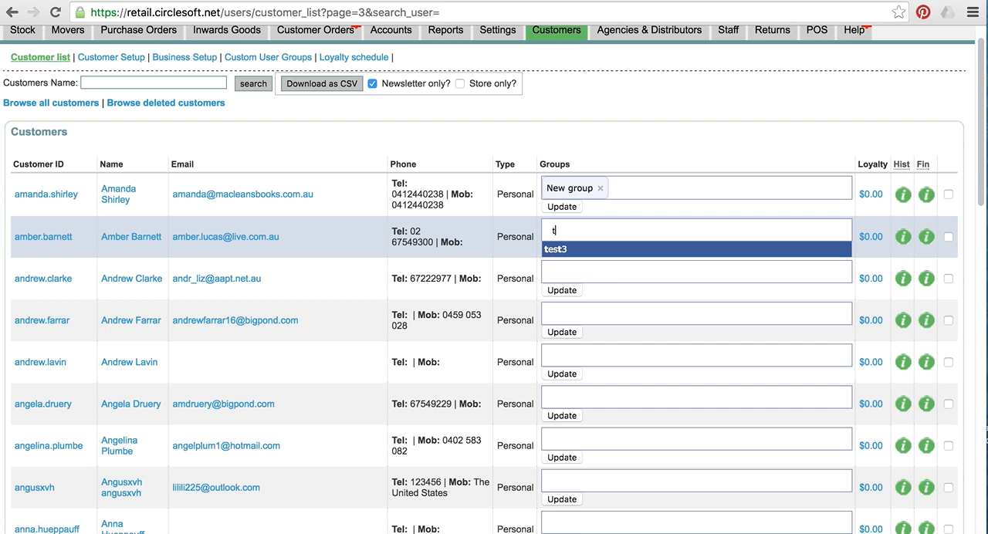
click(554, 249)
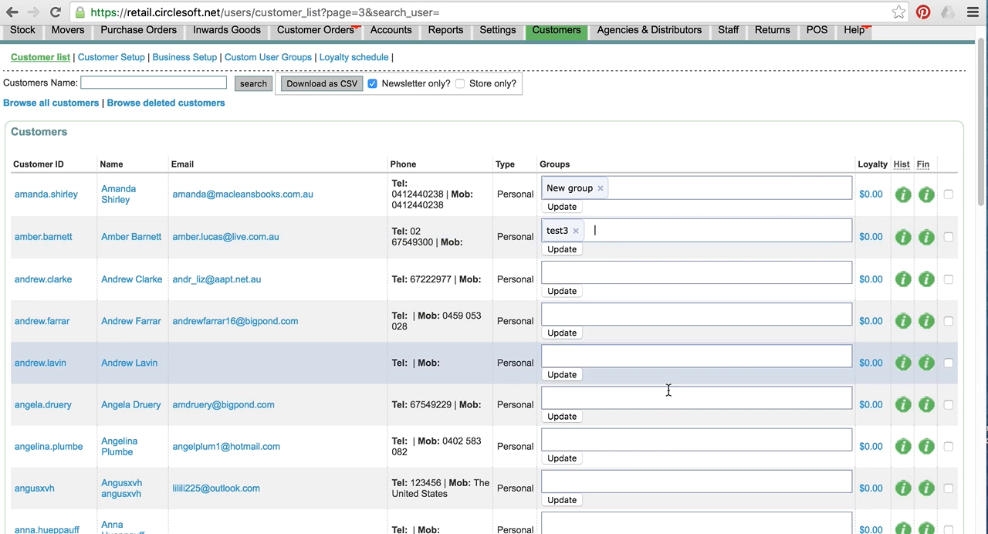
scroll(down, 3)
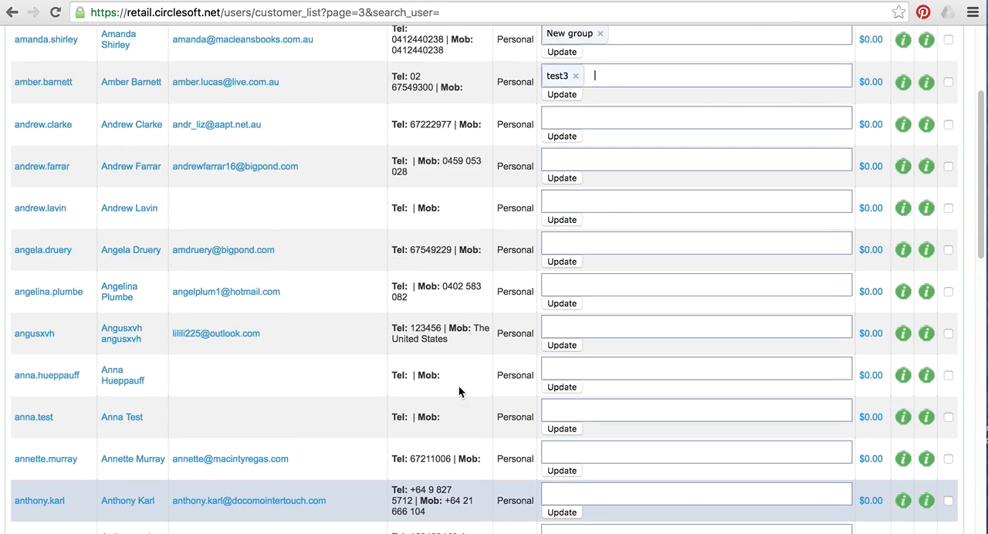
scroll(up, 3)
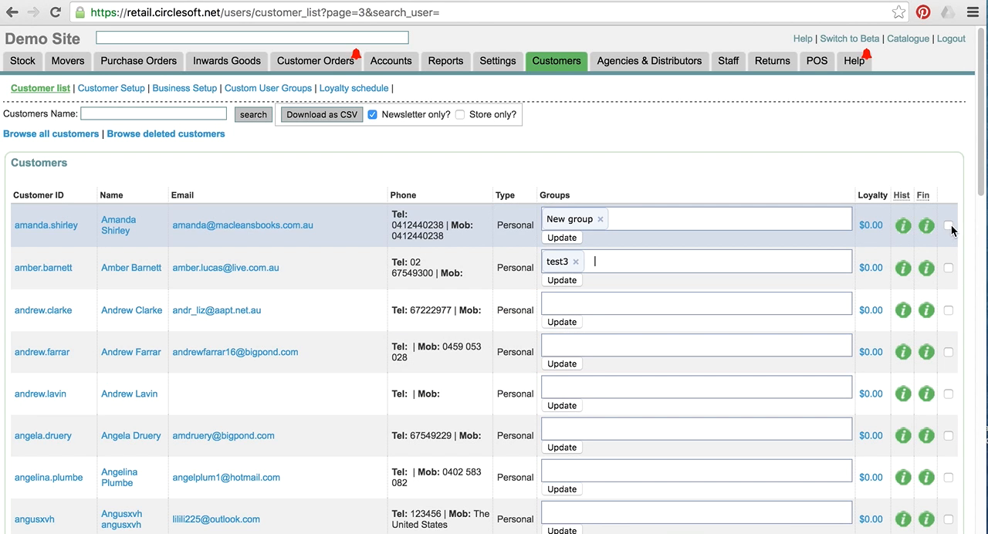
mouse_move(740, 436)
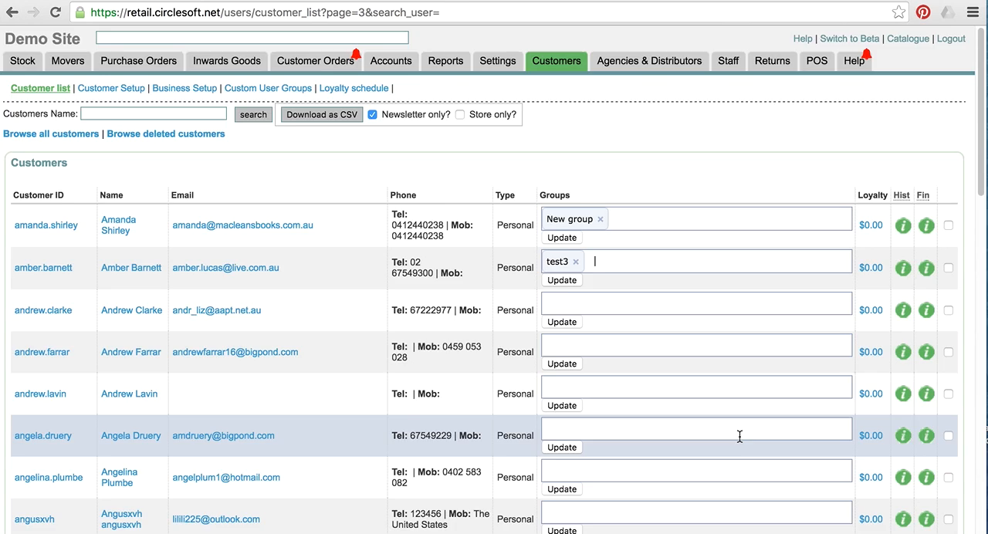
scroll(down, 3)
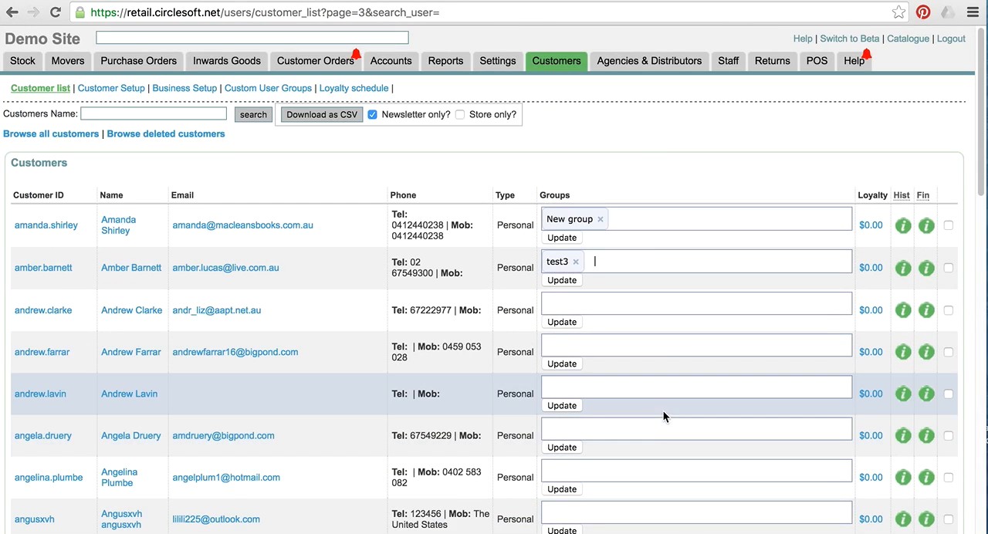
click(649, 61)
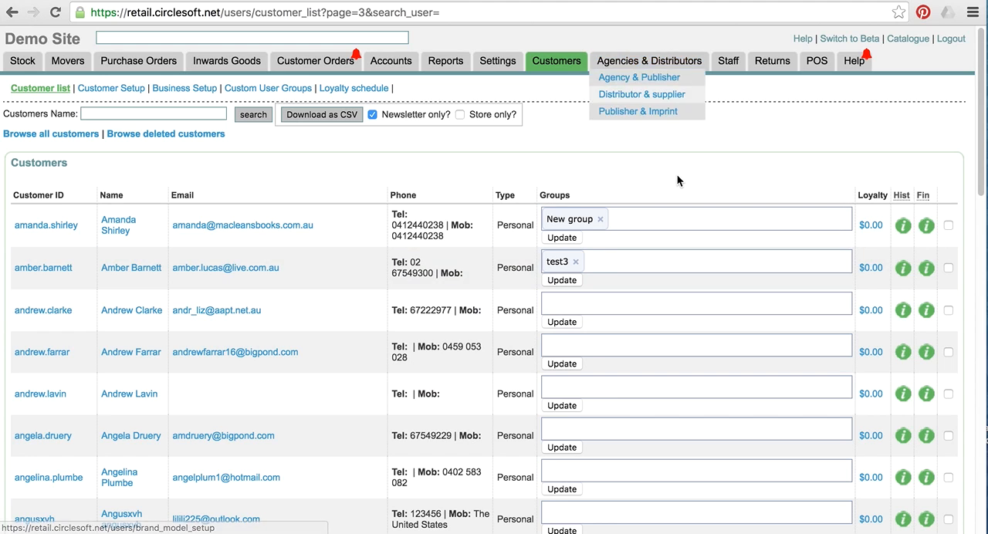